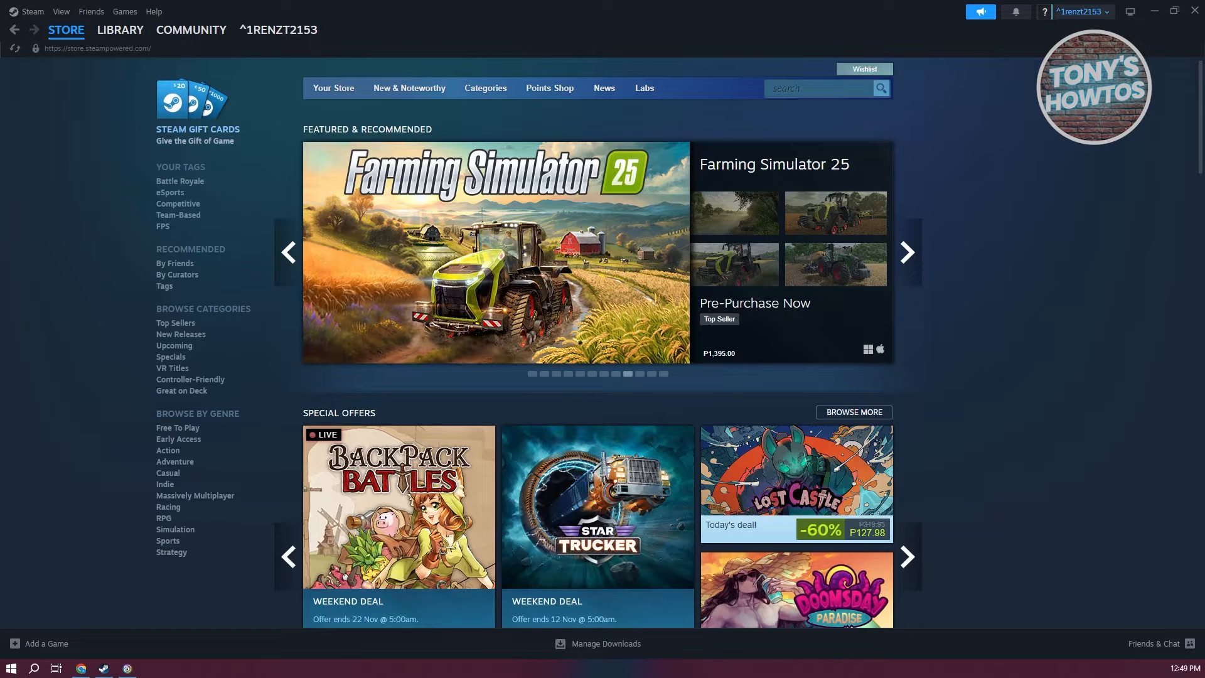
Step: Show the Steam game library and bring up Guild Wars' management options
{"action": "left_click", "coordinate": [907, 252]}
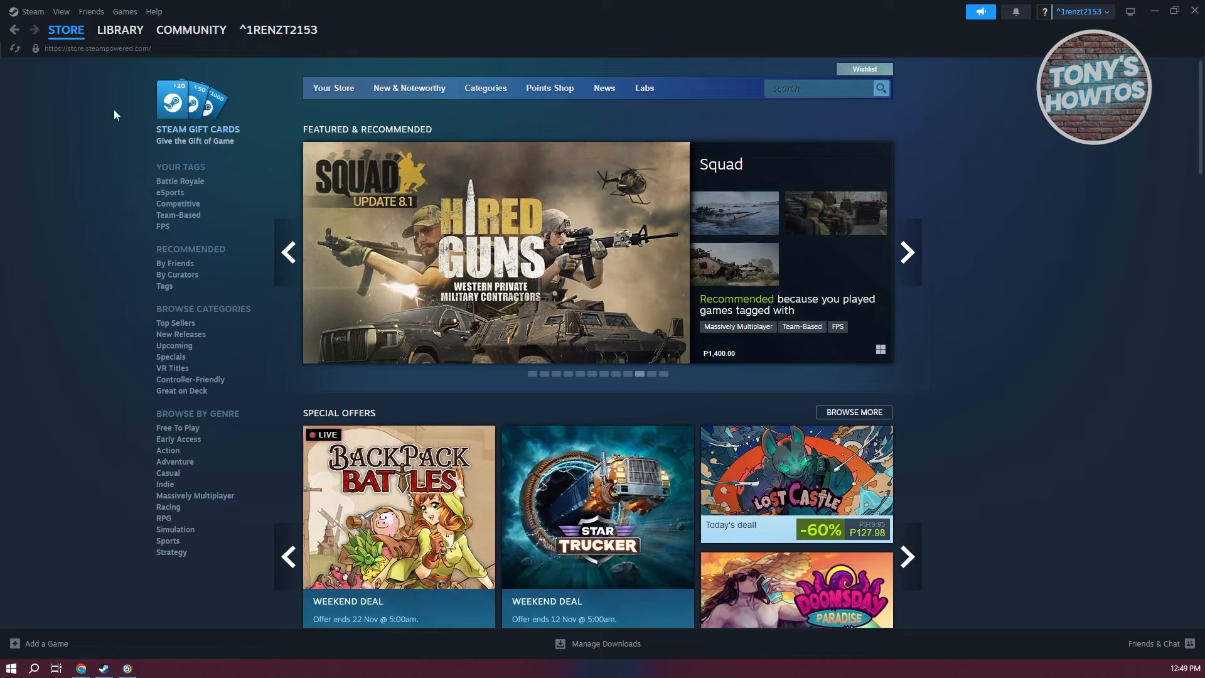
{"action": "left_click", "coordinate": [120, 29]}
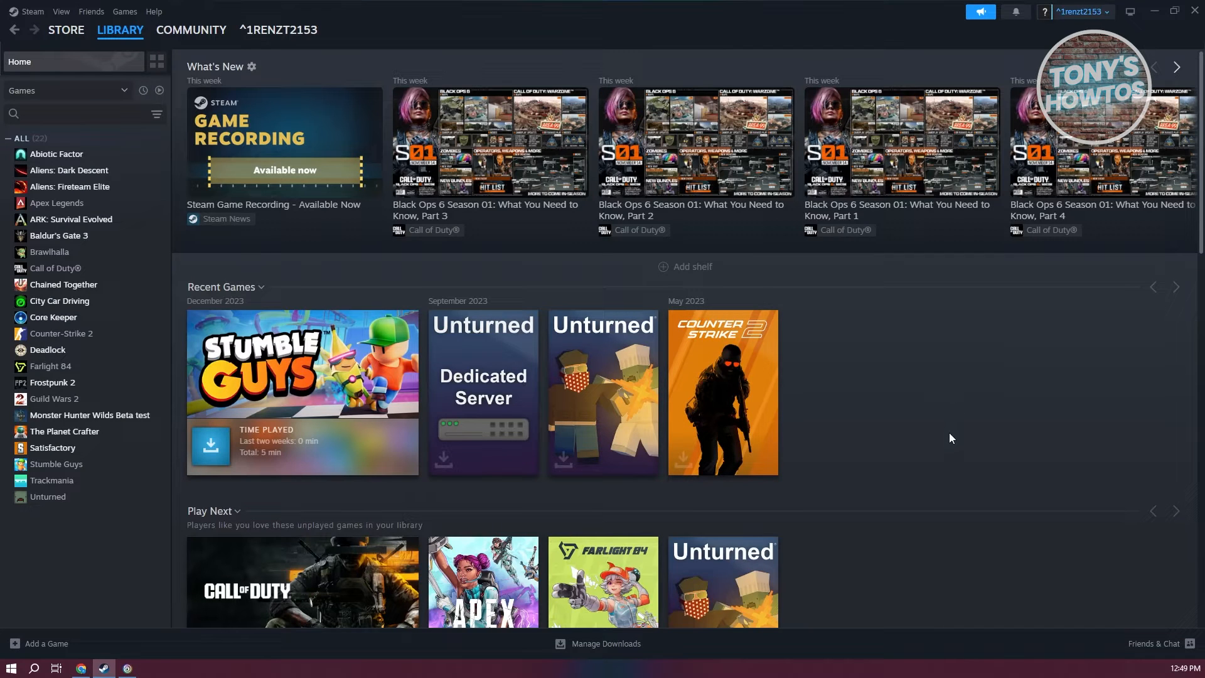
{"action": "mouse_move", "coordinate": [969, 418]}
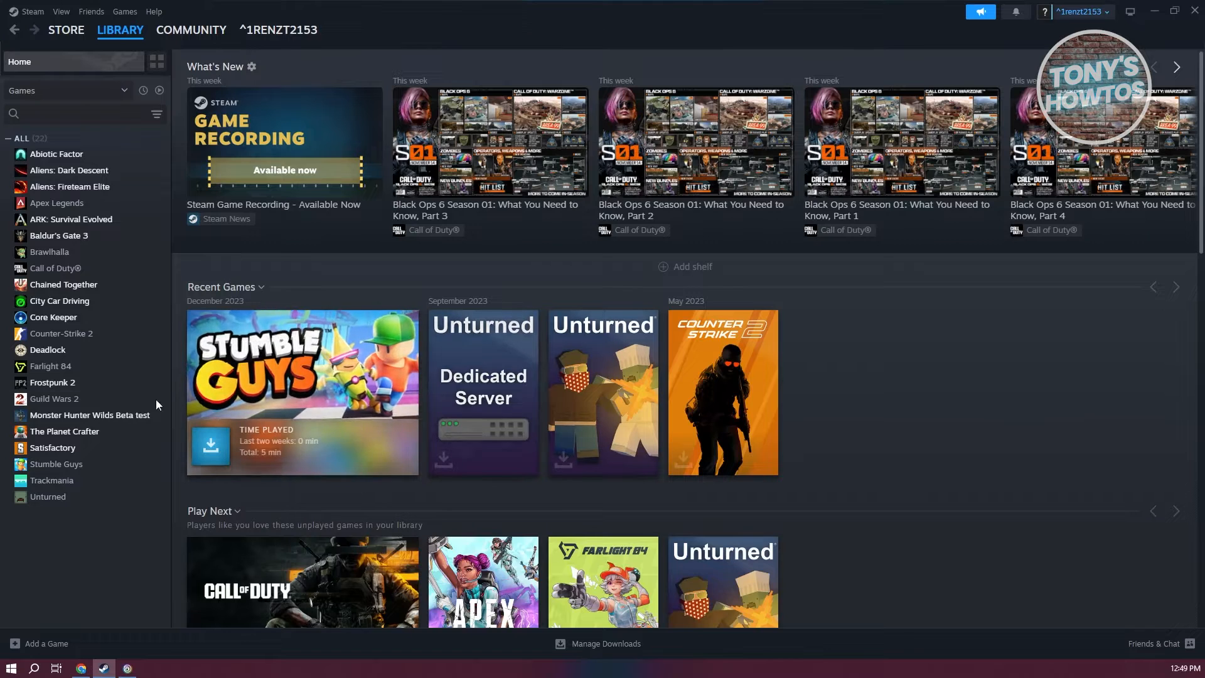
{"action": "mouse_move", "coordinate": [88, 432]}
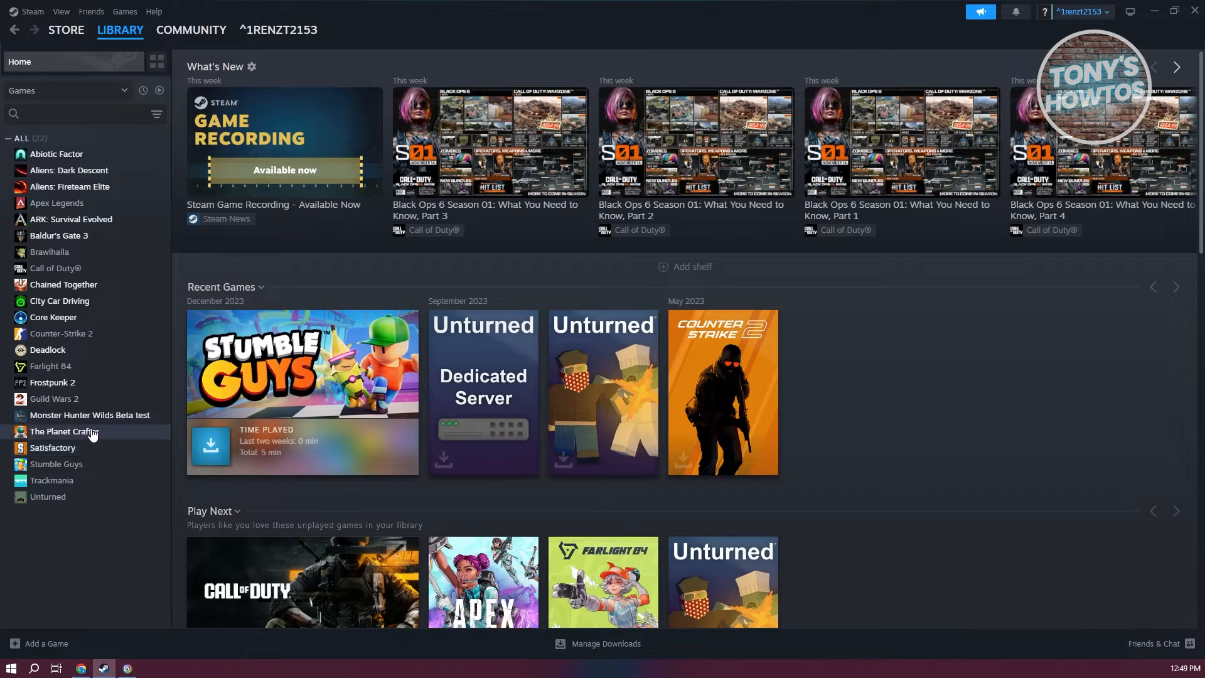
{"action": "right_click", "coordinate": [55, 399]}
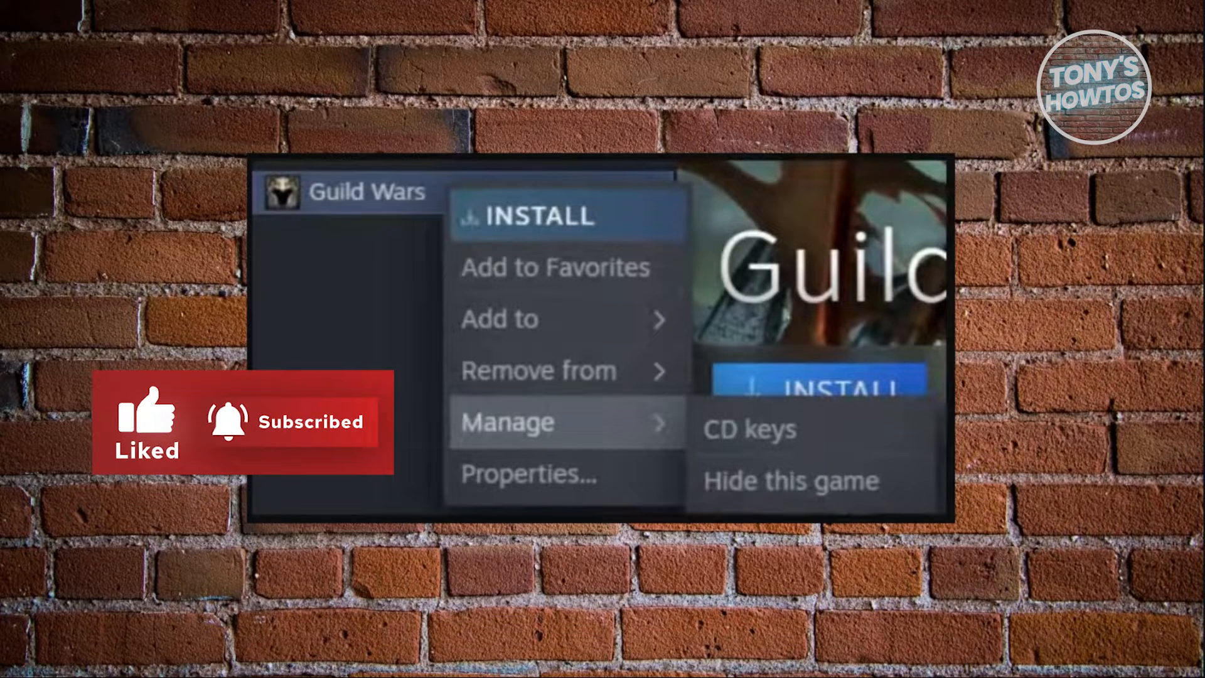
Step: Dismiss the game's options menu to return to the Steam Library home
{"action": "left_click", "coordinate": [751, 429]}
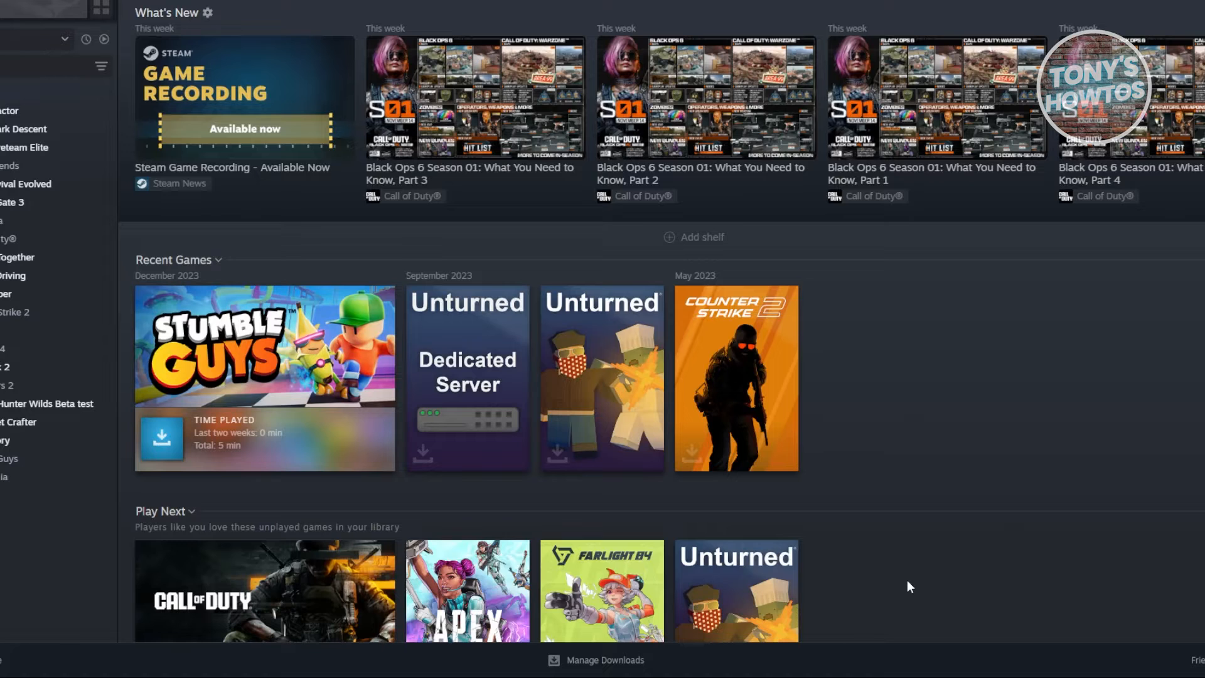
{"action": "mouse_move", "coordinate": [879, 590]}
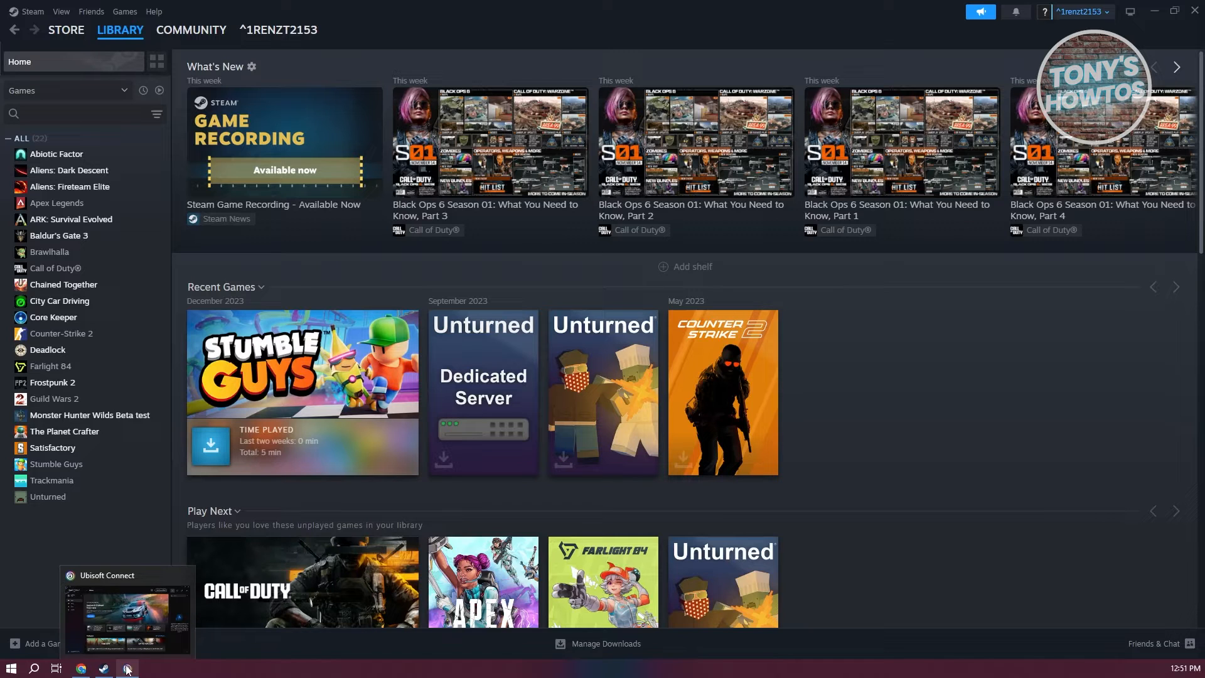
Step: Switch to Ubisoft Connect and show its account menu
{"action": "left_click", "coordinate": [127, 670]}
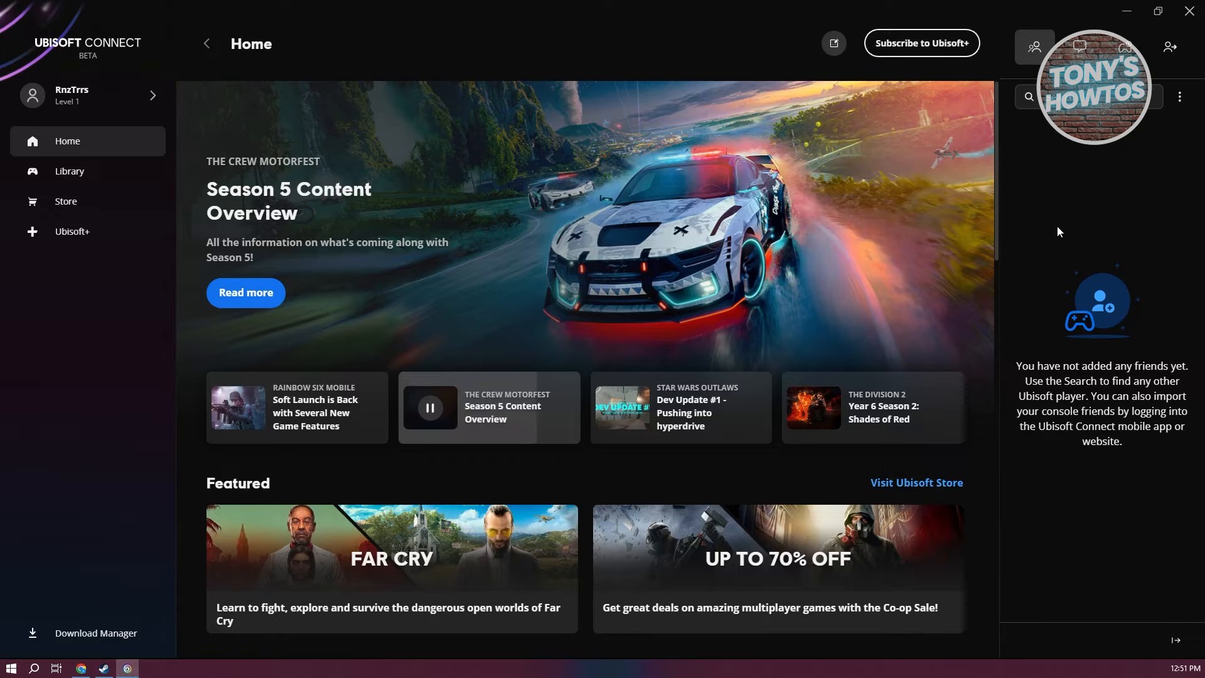
{"action": "mouse_move", "coordinate": [875, 220]}
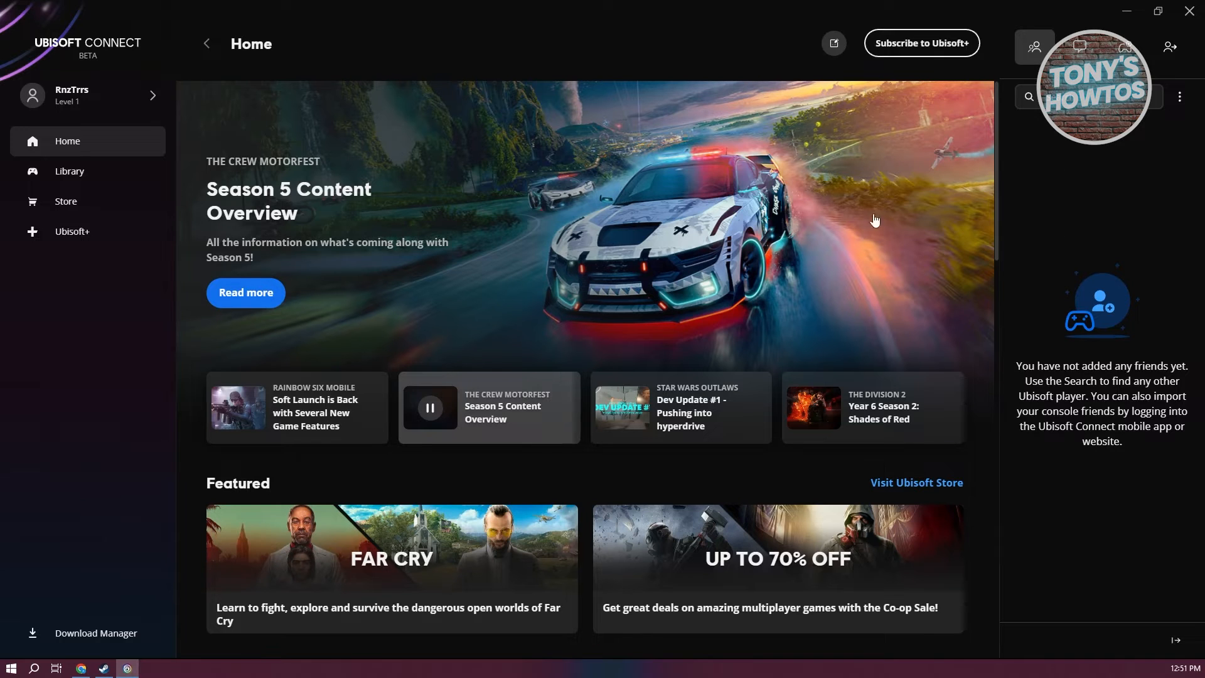
{"action": "left_click", "coordinate": [88, 96]}
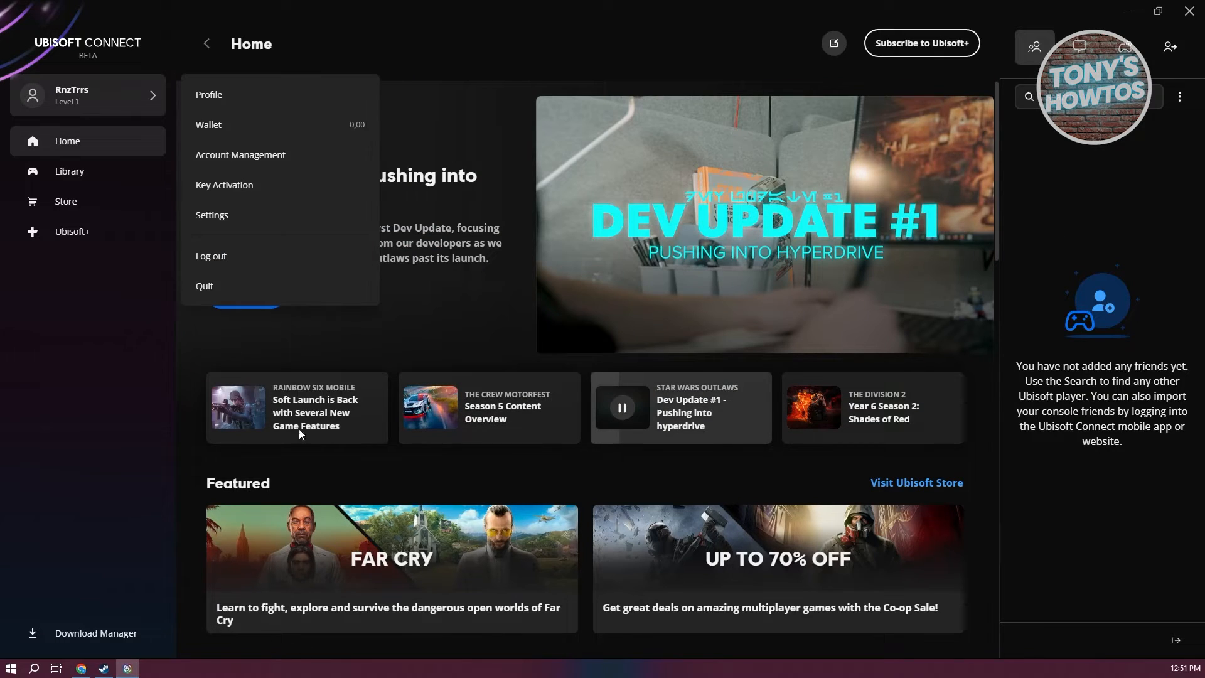
Step: Bring up Key Activation in Ubisoft Connect, then dismiss the prompt without entering a code
{"action": "left_click", "coordinate": [224, 185]}
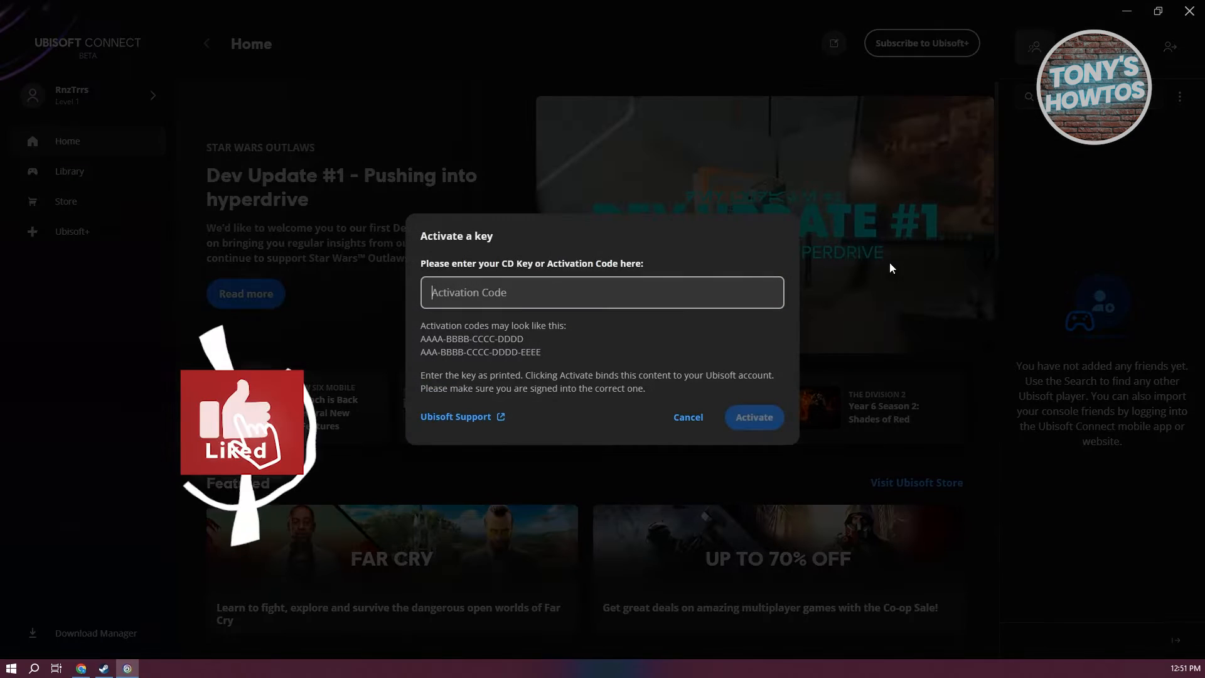
{"action": "left_click", "coordinate": [688, 417]}
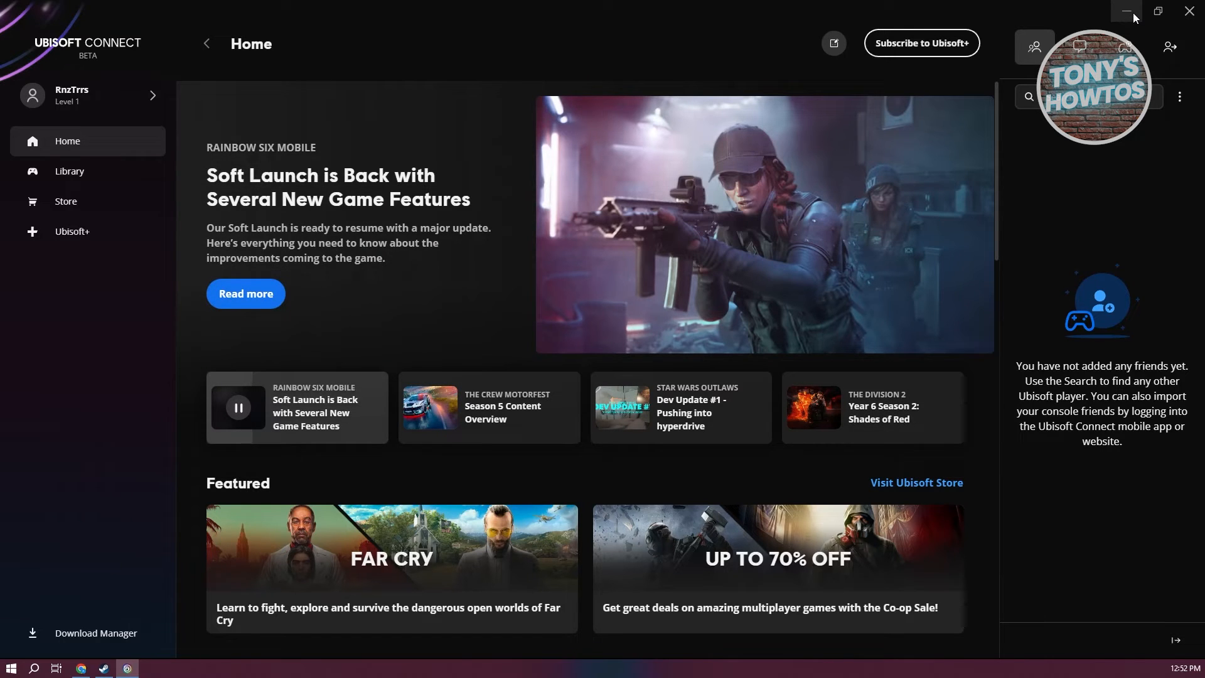
{"action": "mouse_move", "coordinate": [1115, 30]}
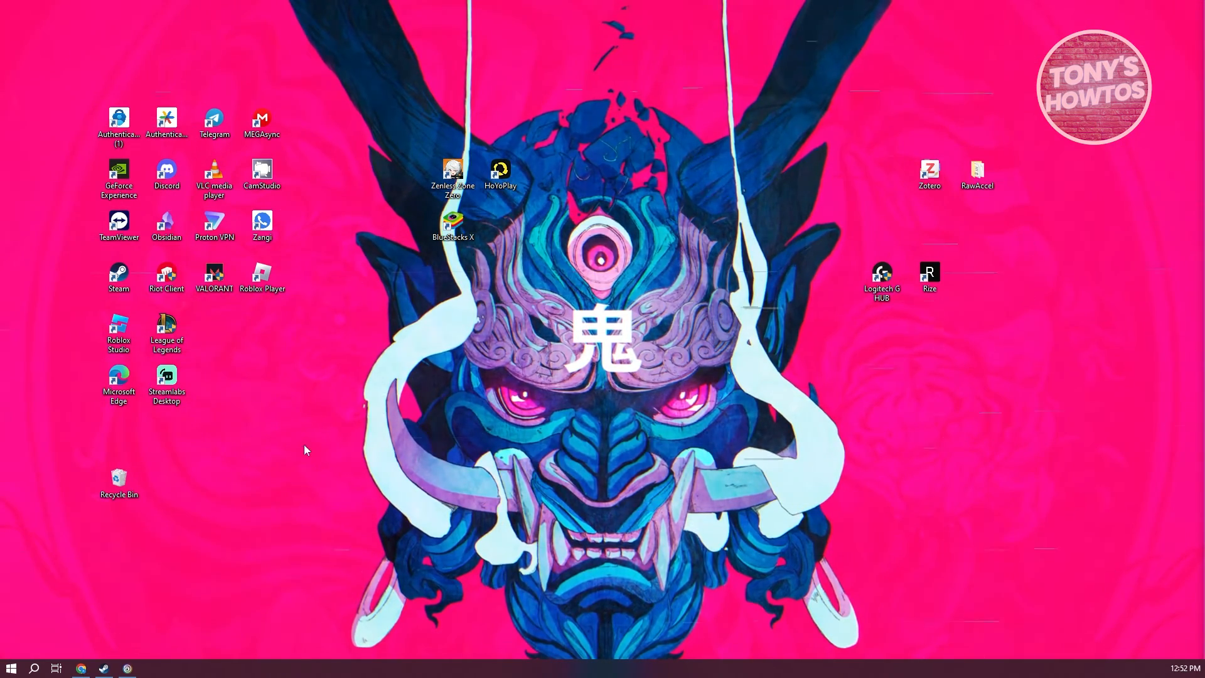
{"action": "mouse_move", "coordinate": [611, 181]}
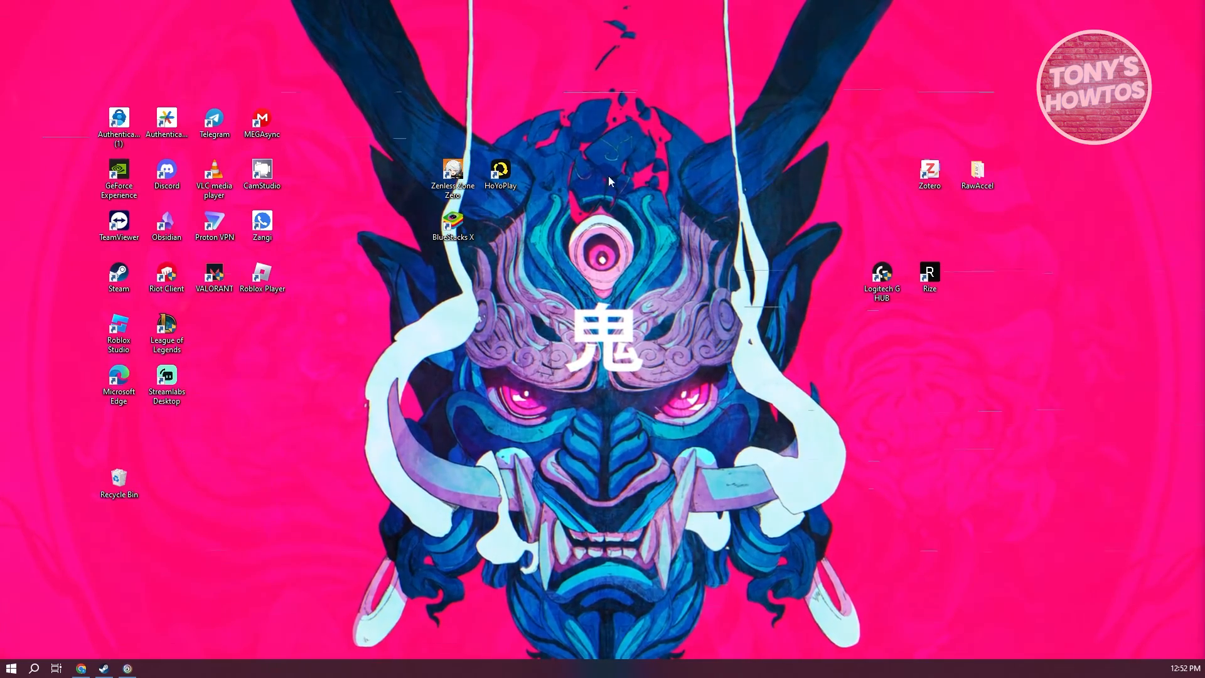
Step: Drag the Zenless Zone Zero shortcut lower, away from the other game shortcuts
{"action": "left_click_drag", "start_coordinate": [453, 173], "coordinate": [453, 388]}
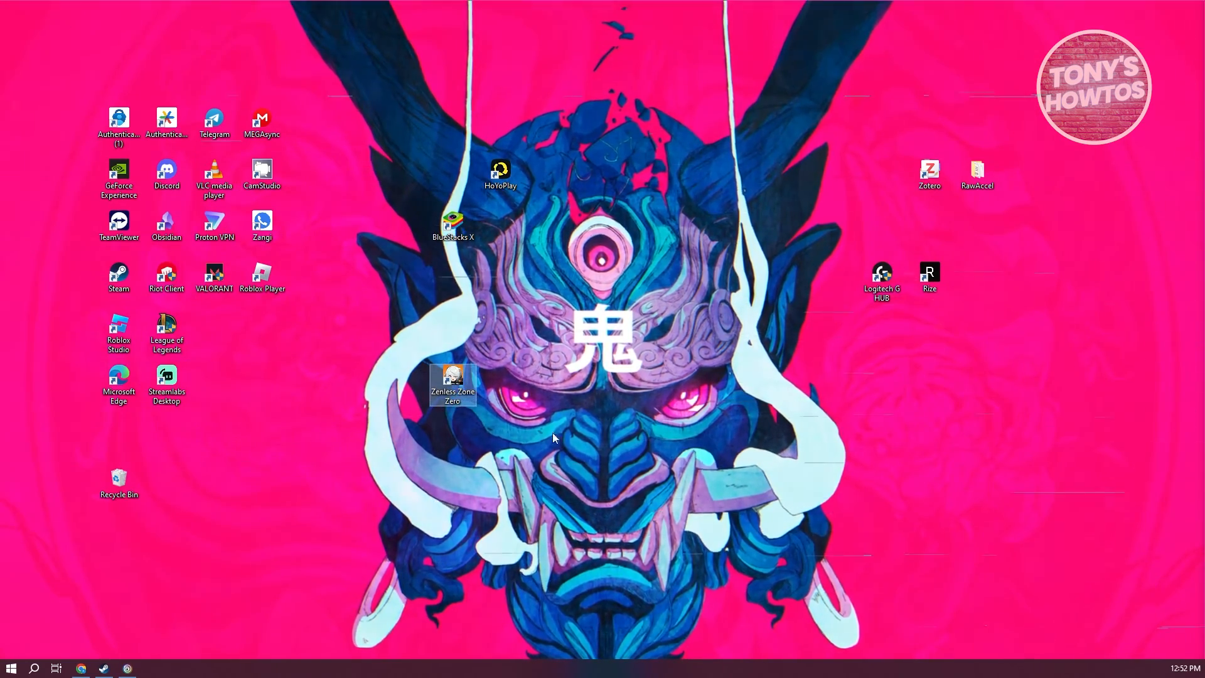
{"action": "mouse_move", "coordinate": [455, 393]}
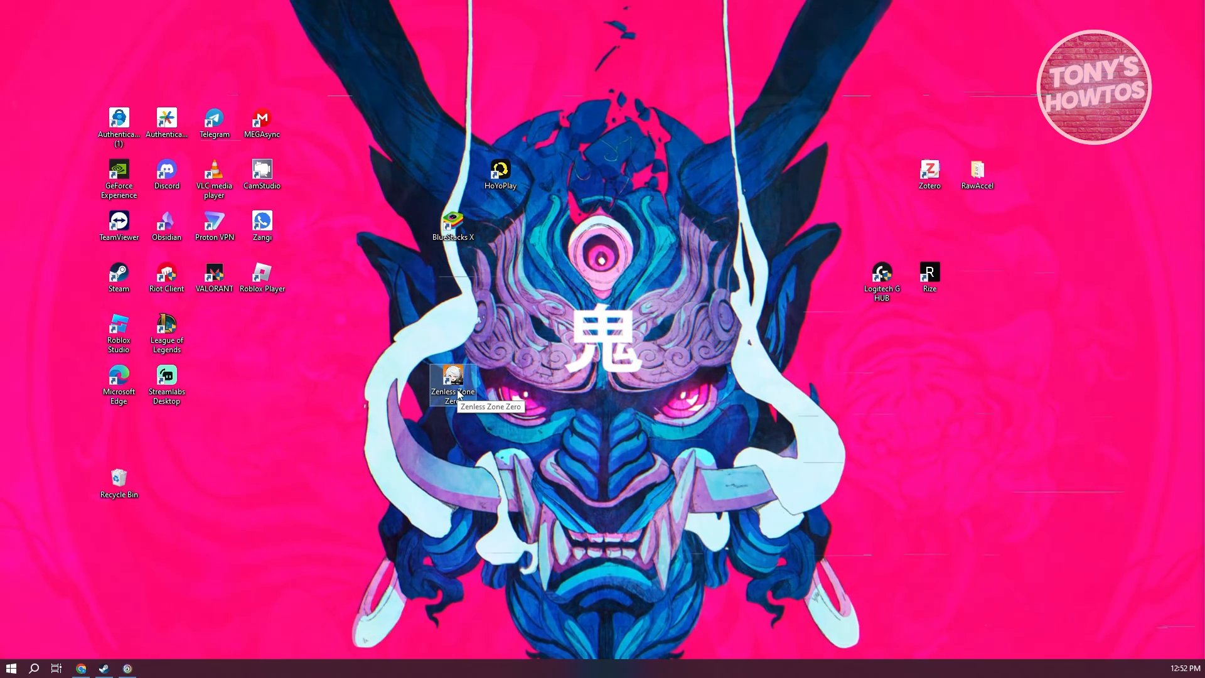